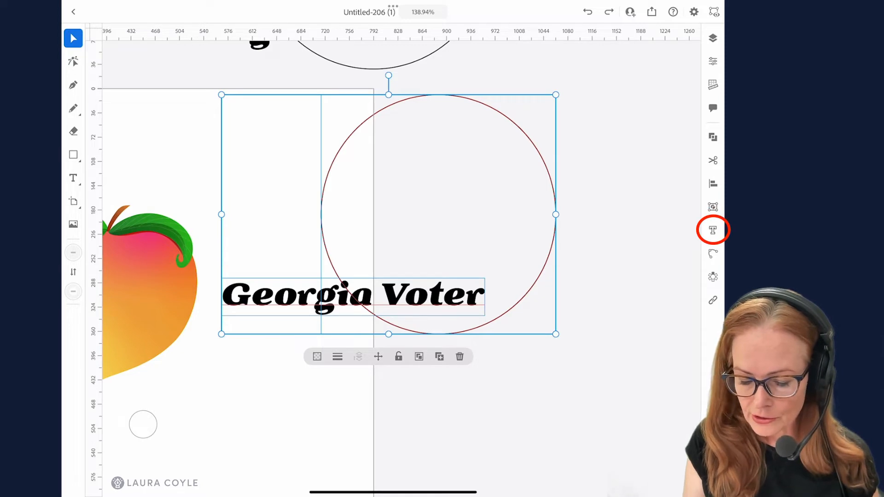
# Step: Set the 'Georgia Voter' text to run along the circle via Type on path
pyautogui.click(712, 229)
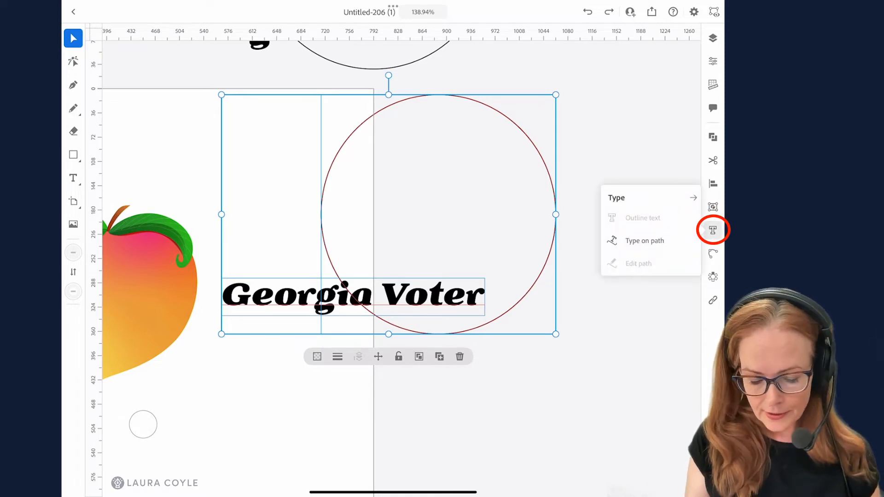
pyautogui.click(643, 241)
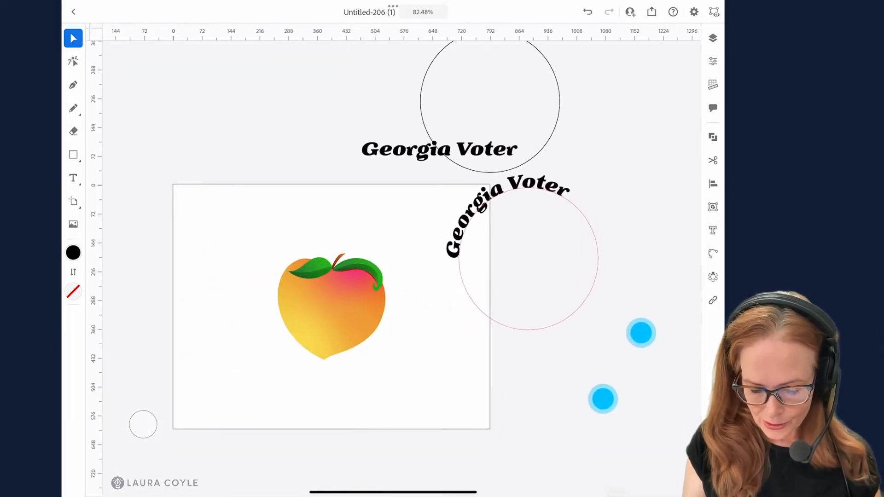
# Step: Drag the curved 'Georgia Voter' circle onto the artboard so it surrounds the peach
pyautogui.click(526, 256)
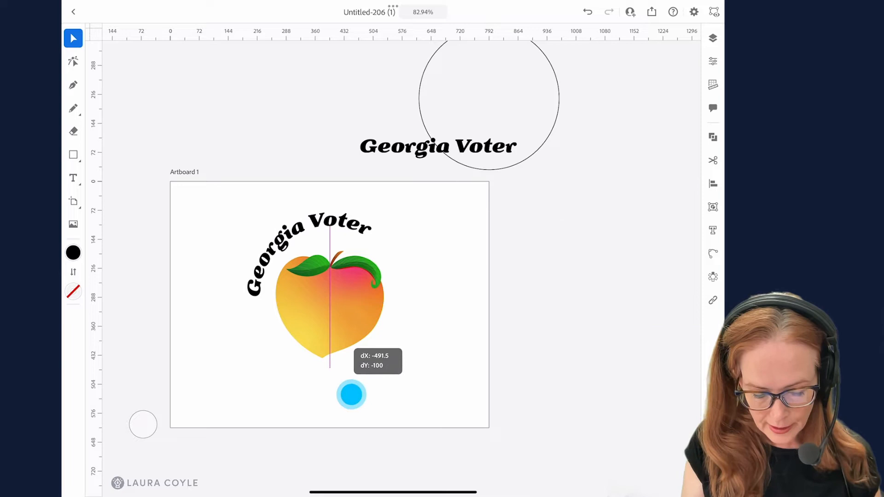
pyautogui.moveTo(351, 395); pyautogui.dragTo(329, 372)
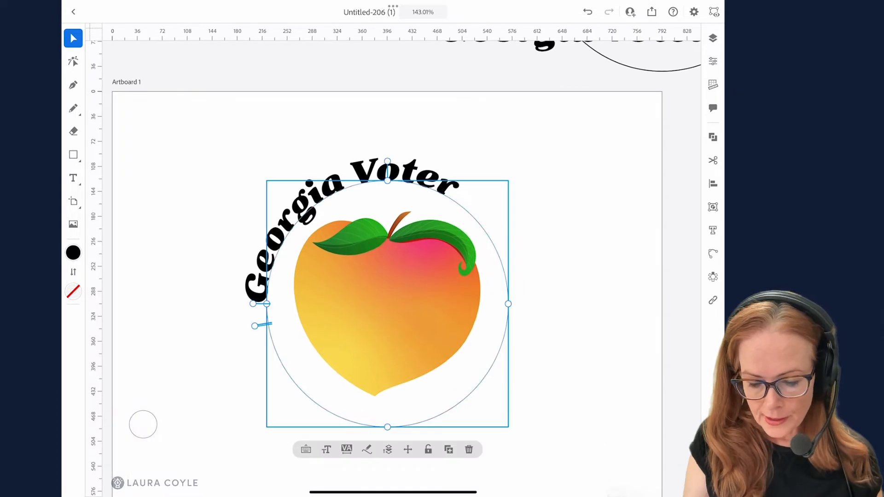
pyautogui.click(713, 85)
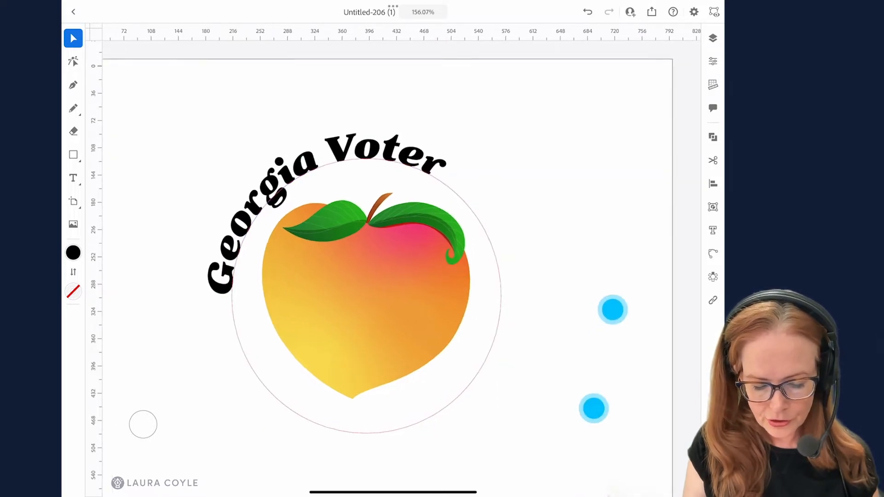
# Step: Move the text's end bracket to the circle's right side so it spans the top half
pyautogui.click(366, 282)
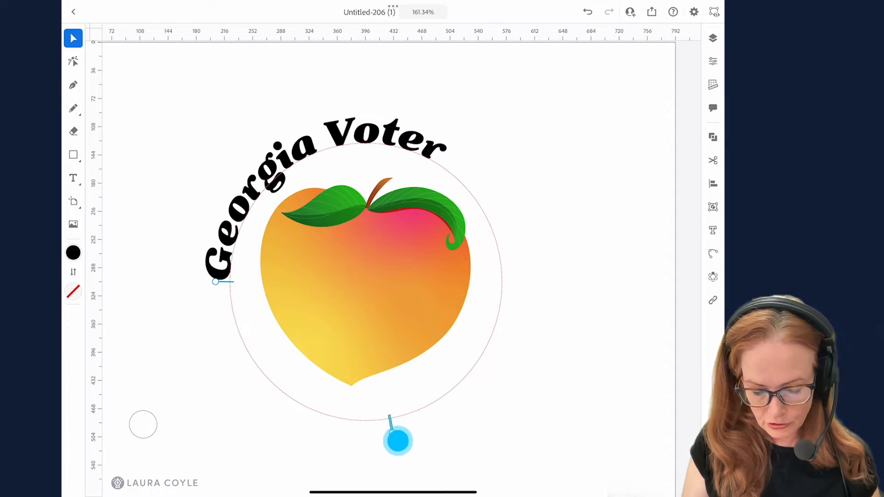
pyautogui.moveTo(399, 440); pyautogui.dragTo(555, 262)
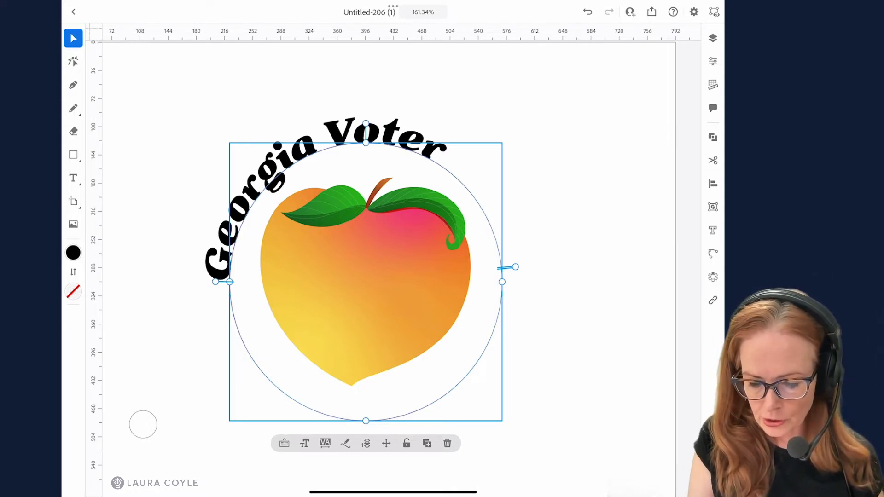
# Step: Align 'Georgia Voter' center along the arc in Paragraph properties, after trying right-align
pyautogui.click(713, 62)
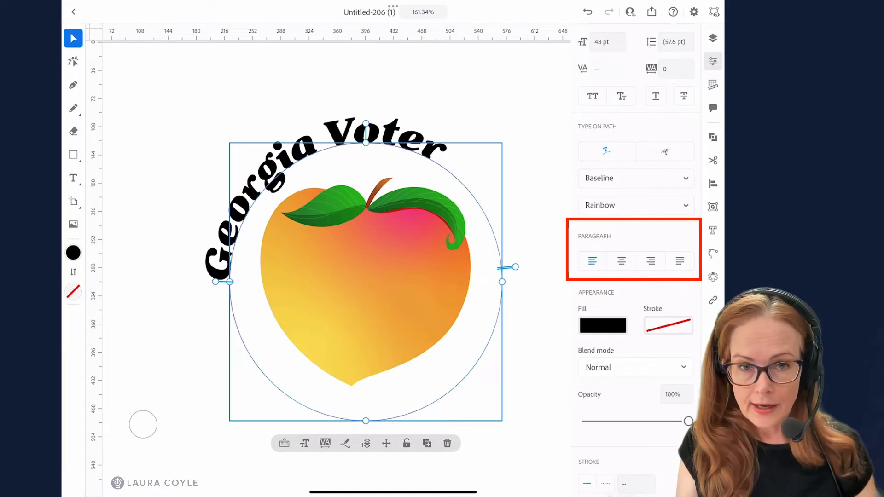
pyautogui.click(622, 260)
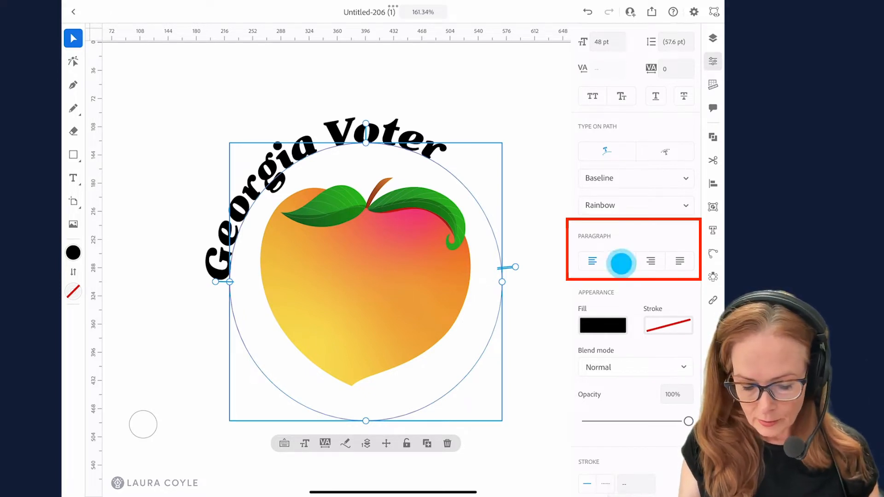
pyautogui.click(621, 260)
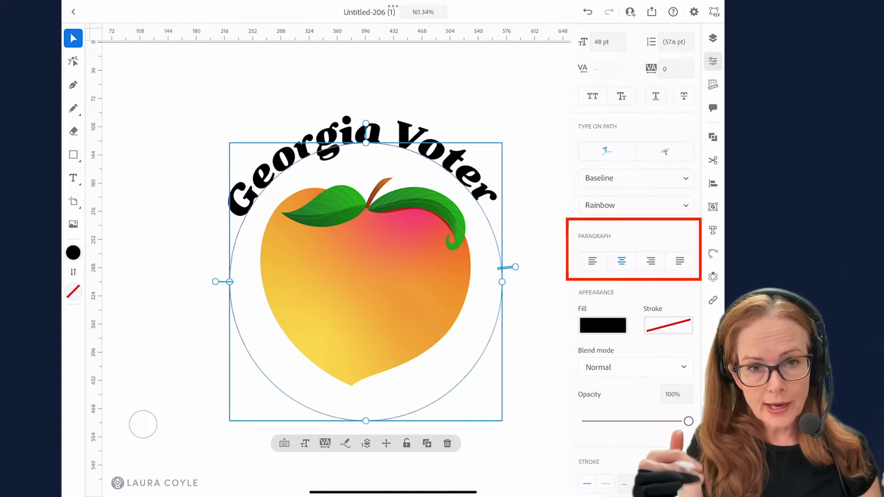
pyautogui.click(651, 260)
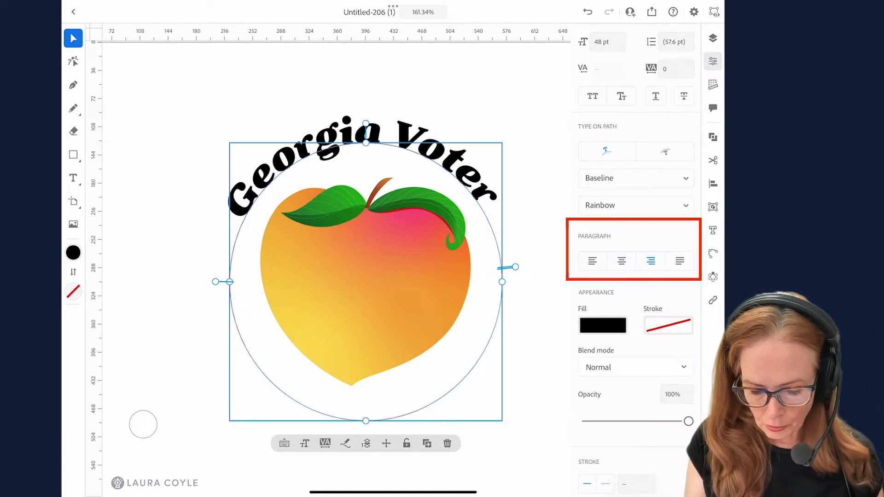
pyautogui.click(621, 260)
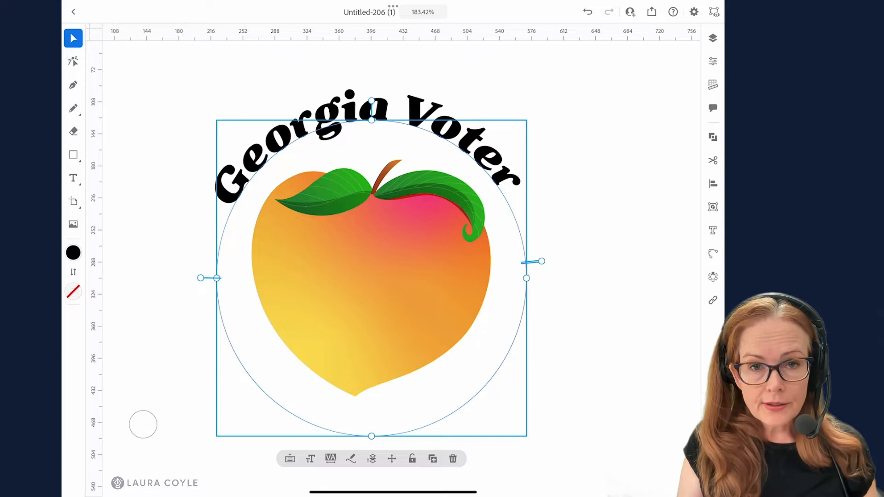
# Step: Tighten the letter spacing and nudge the text size to about 47 pt
pyautogui.click(331, 458)
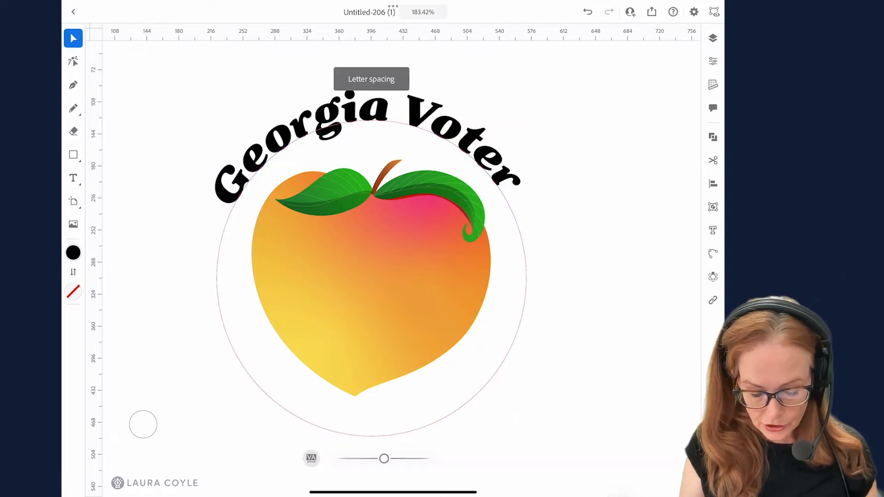
pyautogui.moveTo(389, 458); pyautogui.dragTo(383, 458)
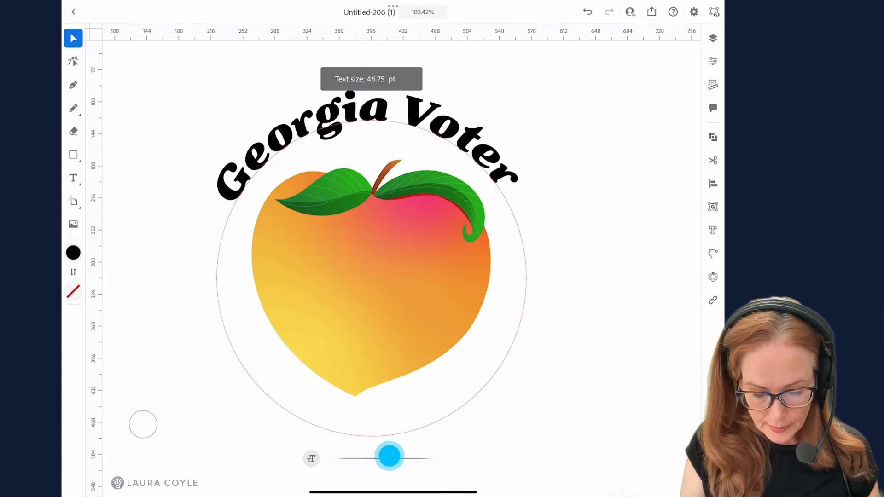
pyautogui.moveTo(390, 457); pyautogui.dragTo(385, 459)
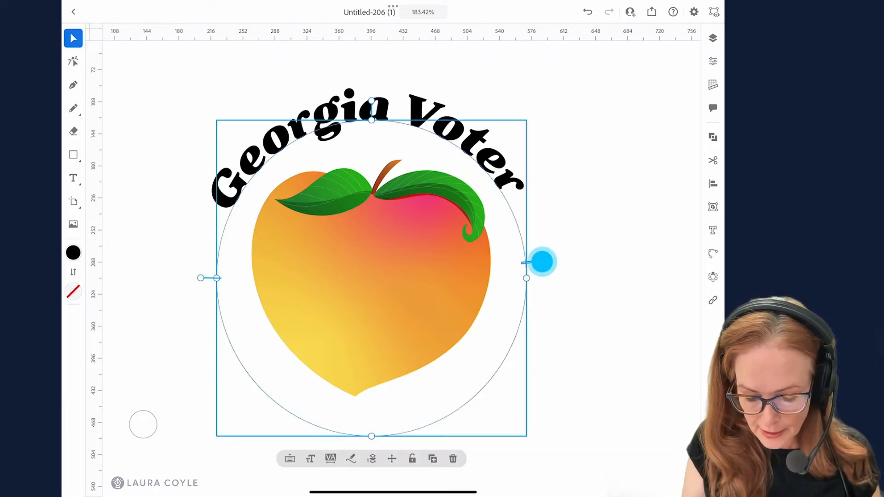
# Step: Pull the text's end point down the right side of the circle, leaving only 'Georgia' visible
pyautogui.moveTo(543, 263); pyautogui.dragTo(543, 282)
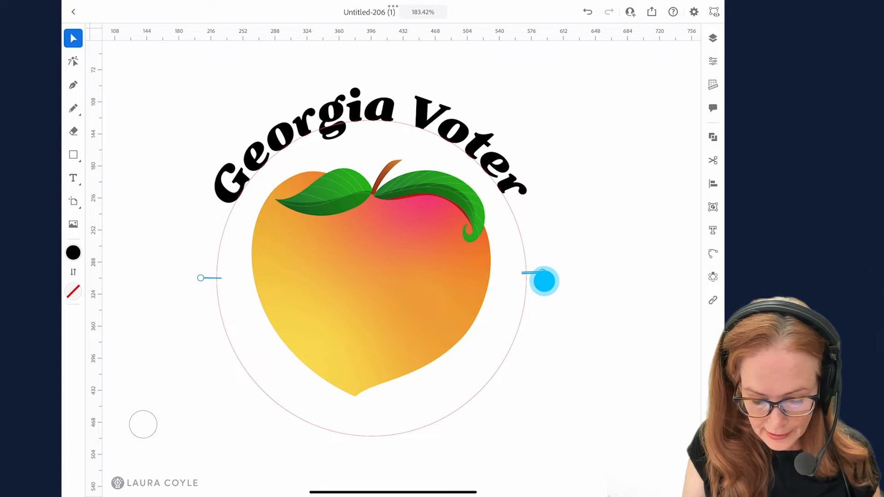
pyautogui.click(545, 280)
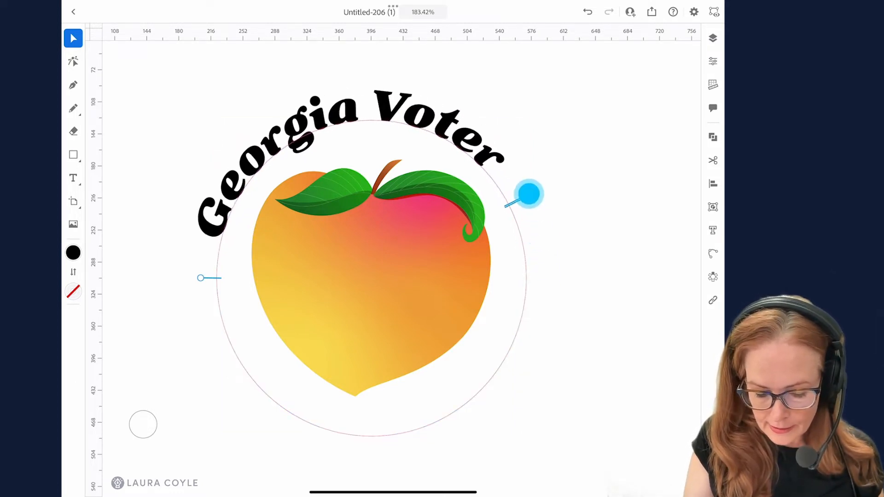
pyautogui.moveTo(529, 195); pyautogui.dragTo(508, 155)
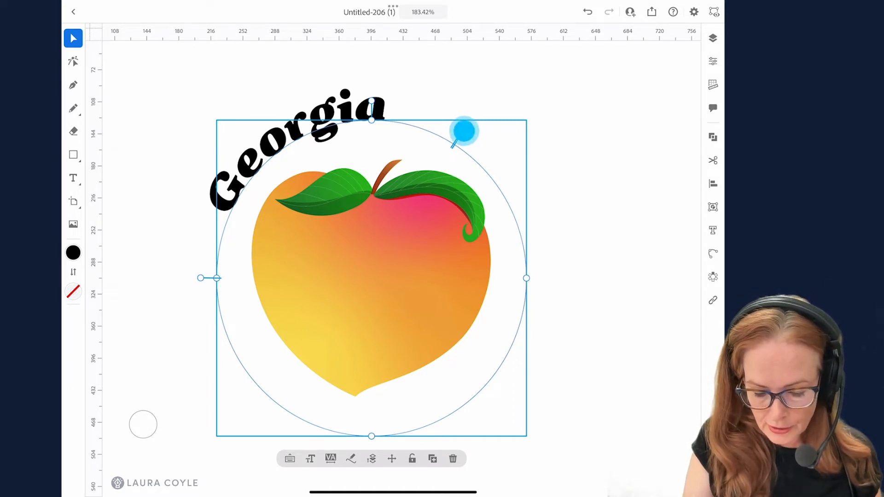
# Step: Test bracket positions and a bottom flip, then restore the full phrase arched across the top
pyautogui.moveTo(463, 131); pyautogui.dragTo(556, 267)
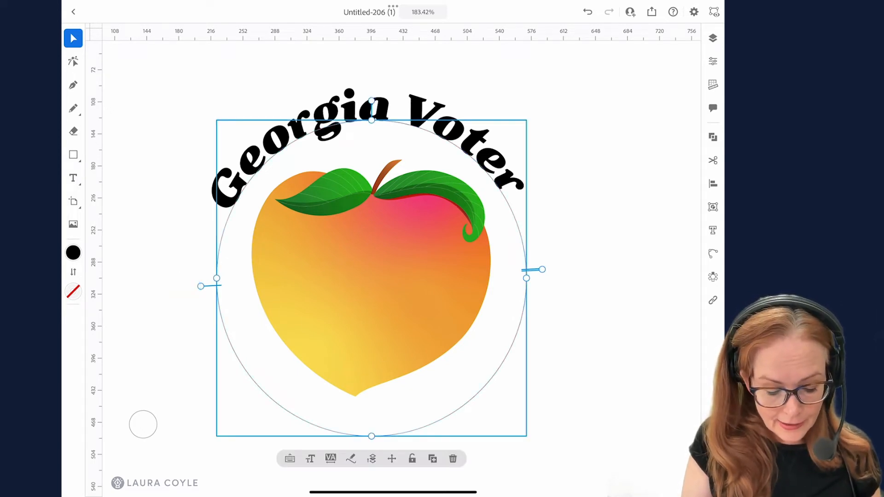
pyautogui.moveTo(216, 279); pyautogui.dragTo(242, 290)
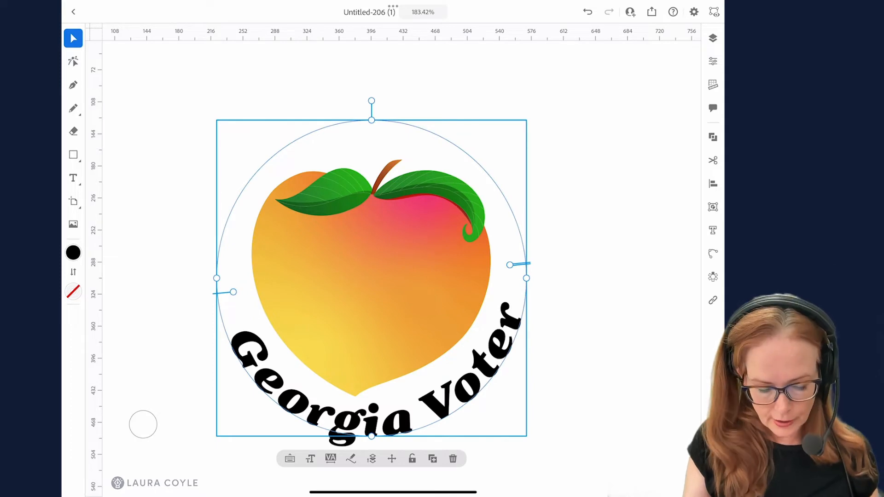
pyautogui.click(234, 291)
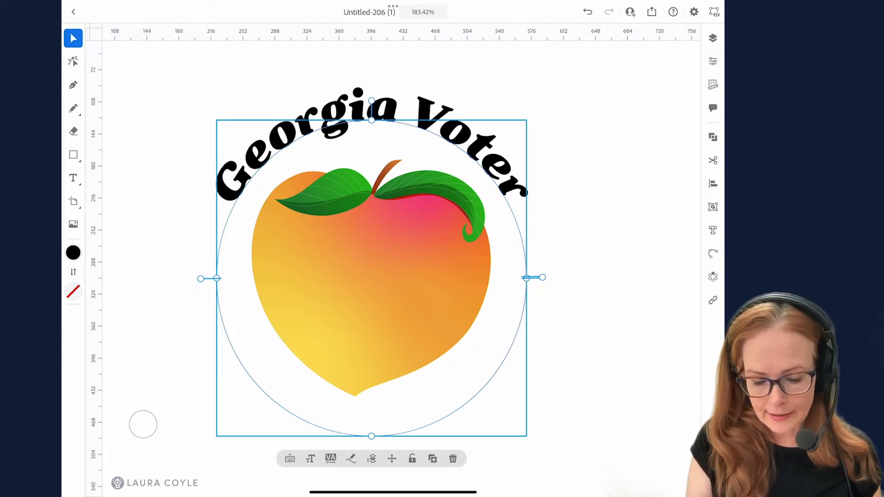
# Step: Toggle the rulers off and back on in the Precision panel
pyautogui.click(712, 85)
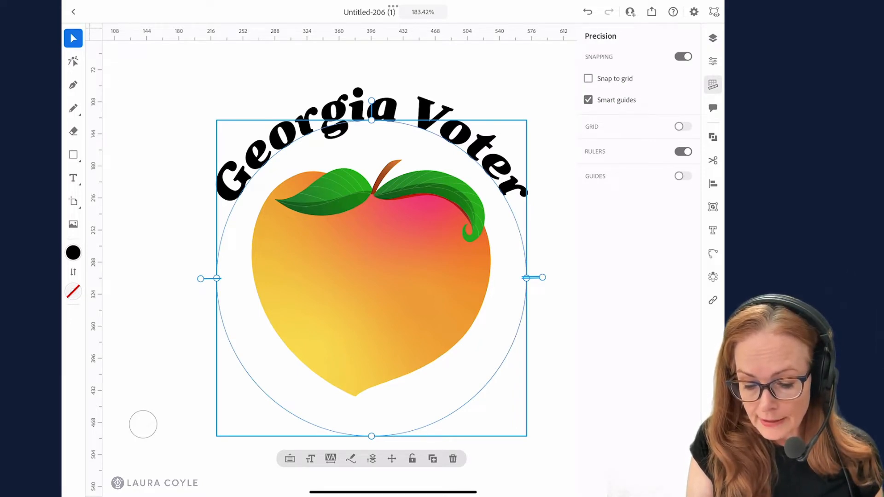
pyautogui.click(683, 151)
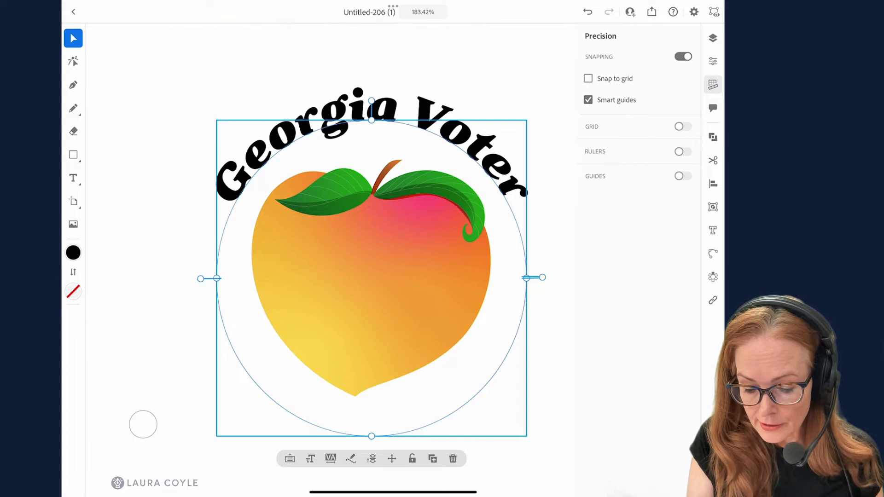
pyautogui.click(683, 151)
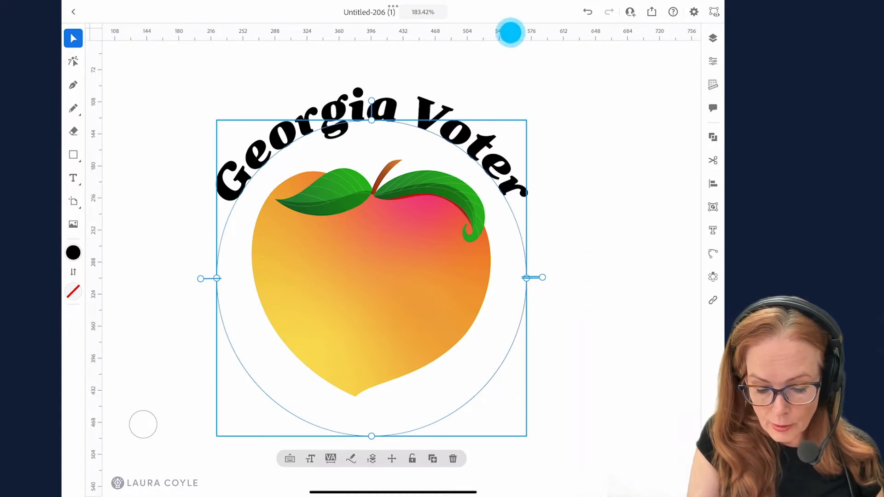
# Step: Drag horizontal guides from the top ruler down across the peach artwork
pyautogui.moveTo(509, 34); pyautogui.dragTo(543, 264)
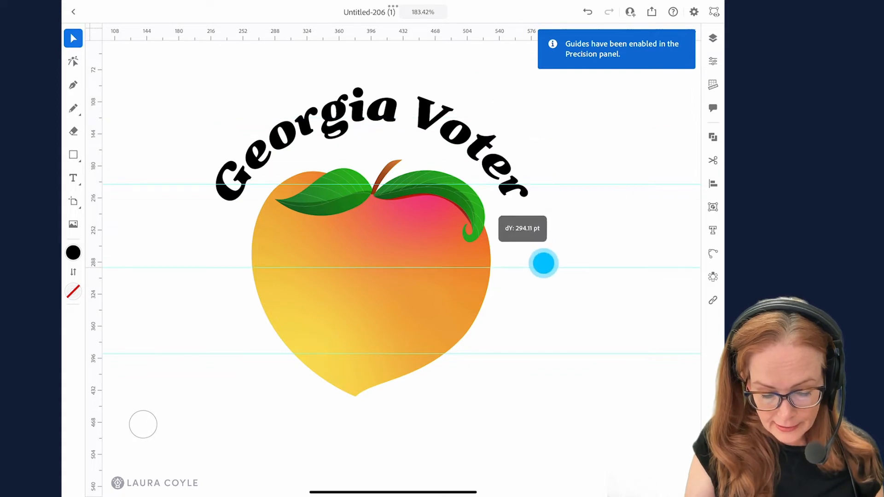
pyautogui.moveTo(544, 263); pyautogui.dragTo(550, 252)
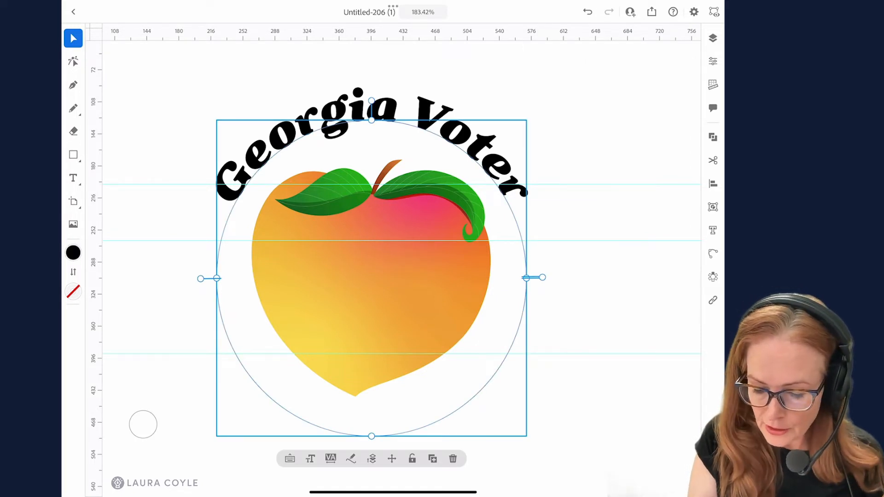
pyautogui.click(713, 61)
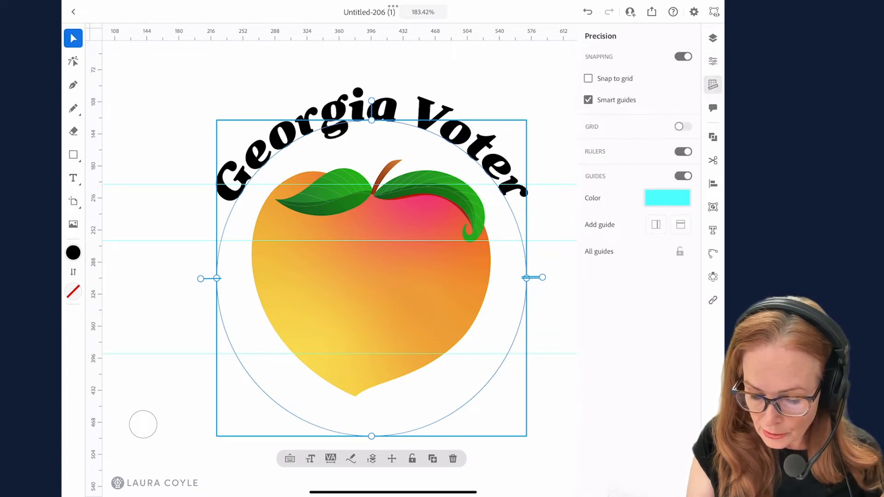
# Step: Show the curved text's properties (Battlefin Black Italic) and start a new text object
pyautogui.click(683, 175)
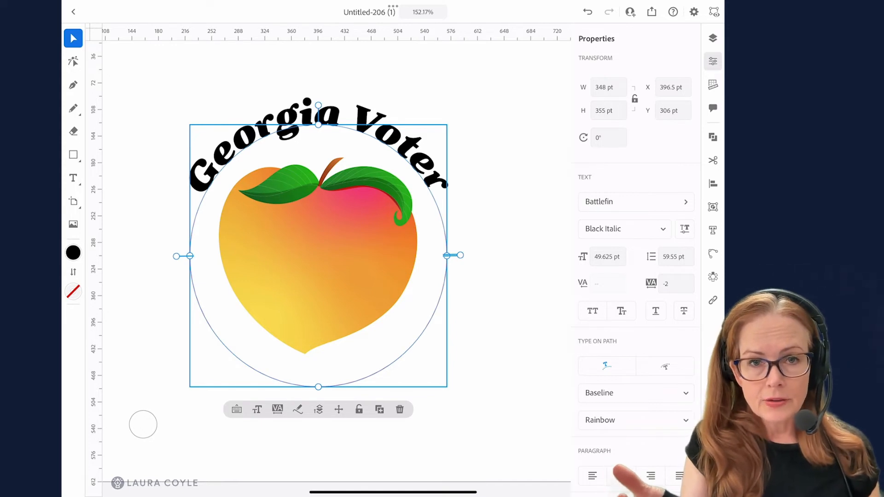
pyautogui.click(622, 476)
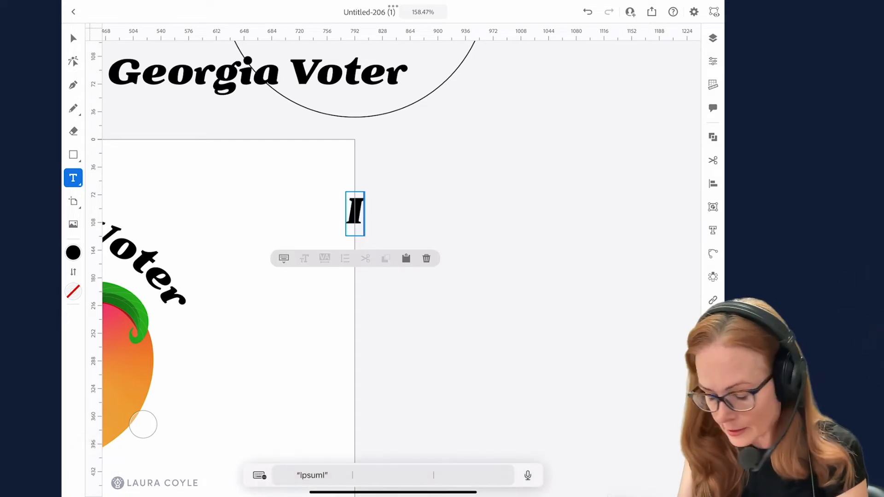
# Step: Type 'I voted today!' as a new text line beside the peach, fixing the 'LOVE' typo
pyautogui.write('I LOVE')
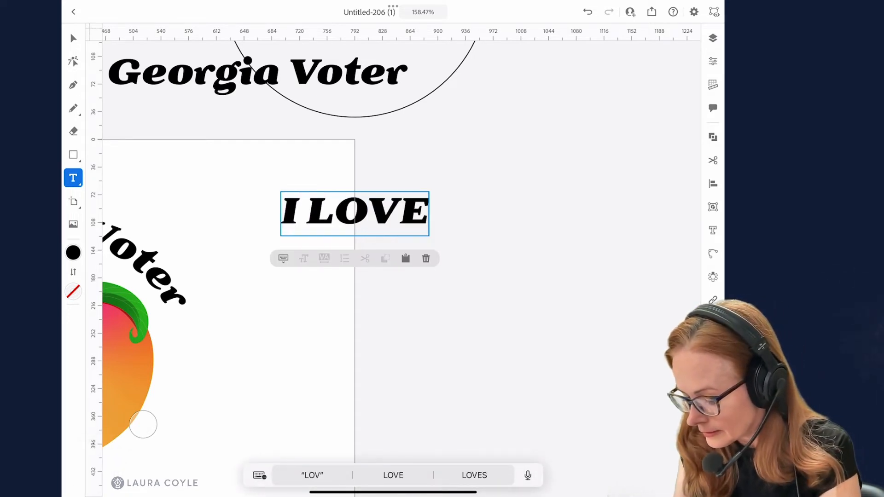
pyautogui.press('backspace')
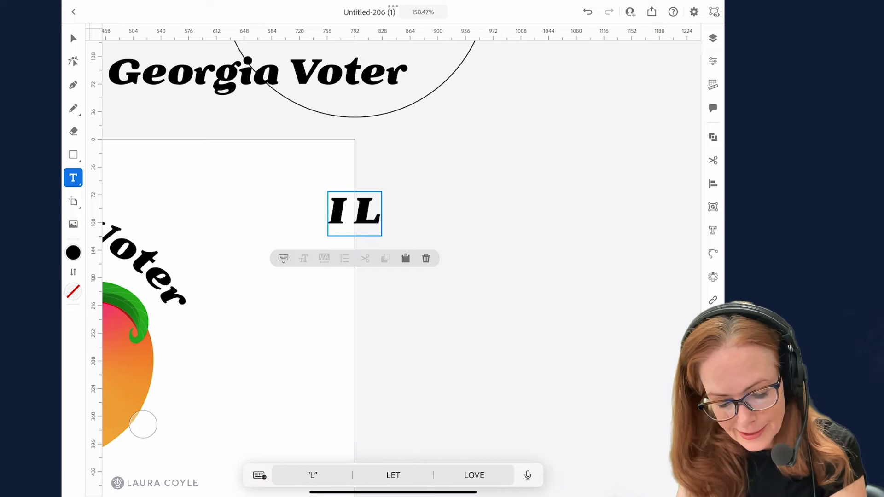
pyautogui.press('Backspace')
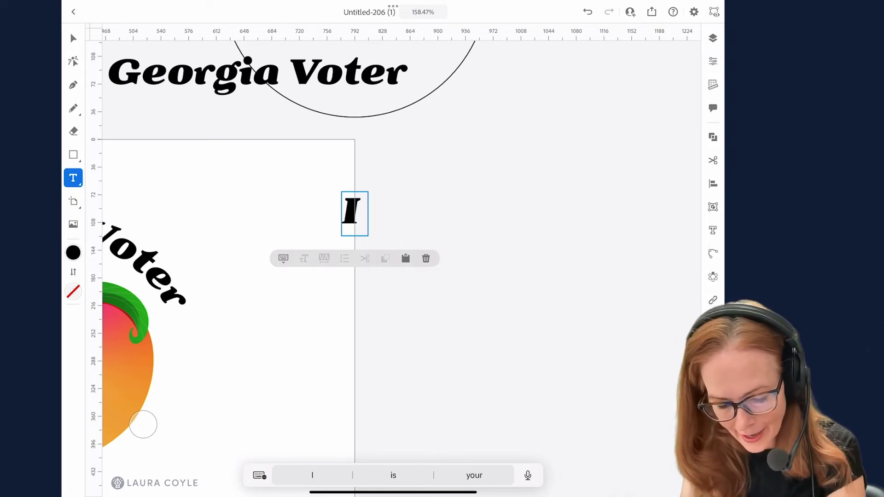
pyautogui.write('voted today')
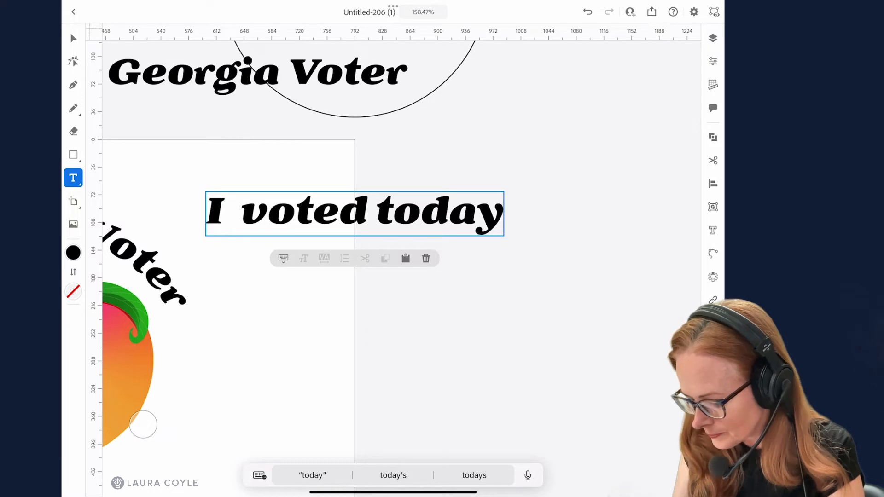
pyautogui.write('!')
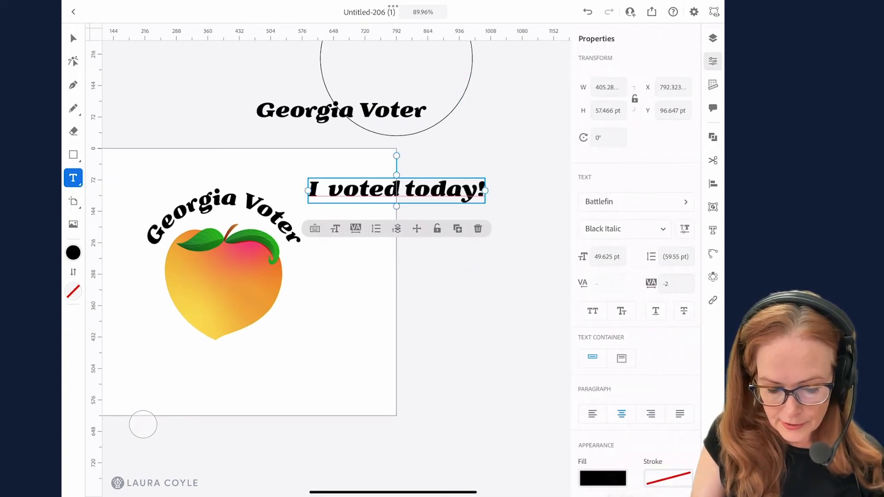
# Step: Move a circle below the 'I voted today!' text and drag the text onto it
pyautogui.click(73, 37)
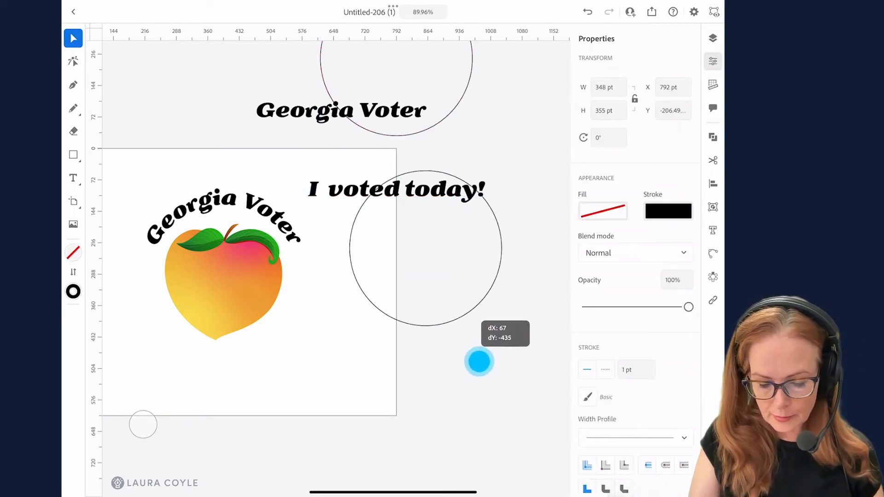
pyautogui.moveTo(479, 363); pyautogui.dragTo(428, 288)
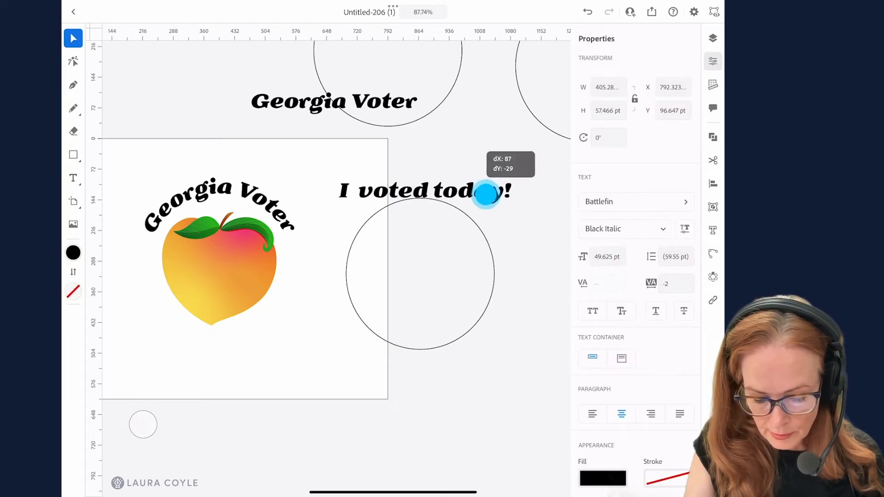
pyautogui.moveTo(489, 191); pyautogui.dragTo(417, 237)
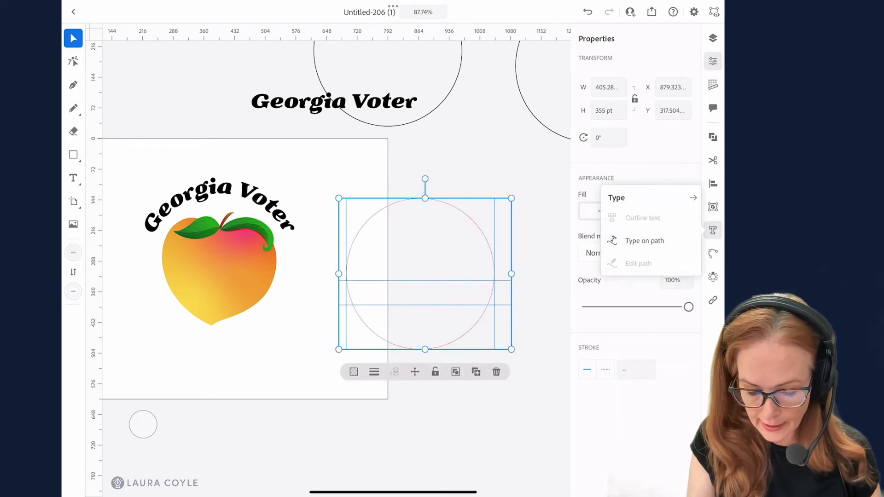
# Step: Flow 'I voted today!' along the circle with Type on Path and move it onto the peach
pyautogui.click(644, 240)
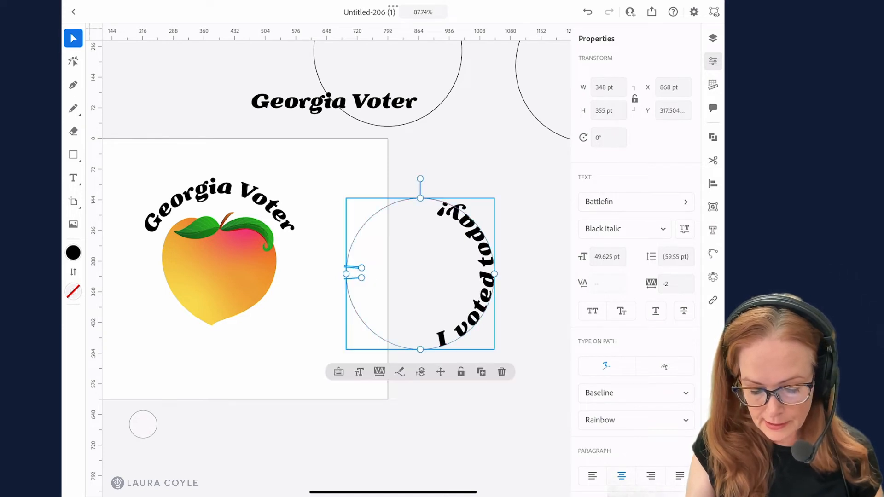
pyautogui.moveTo(354, 275); pyautogui.dragTo(356, 221)
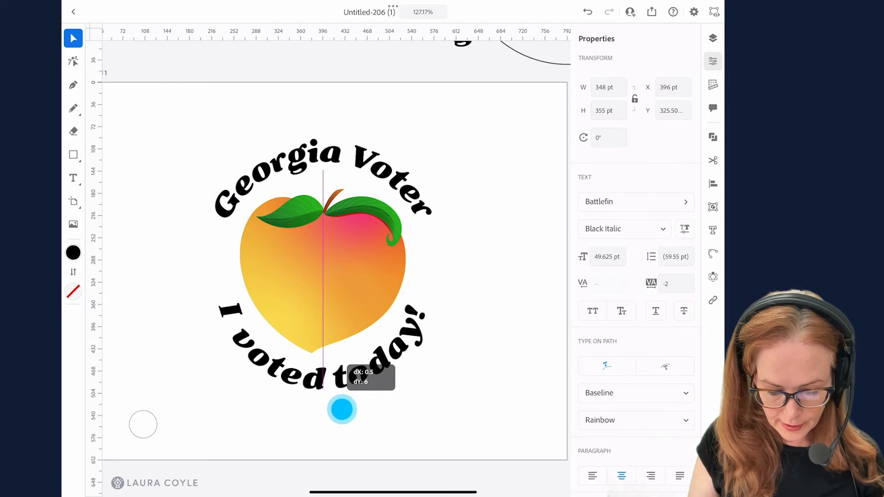
# Step: Nudge the curved 'I voted today!' ring into centred position around the peach and zoom in
pyautogui.moveTo(342, 410); pyautogui.dragTo(343, 396)
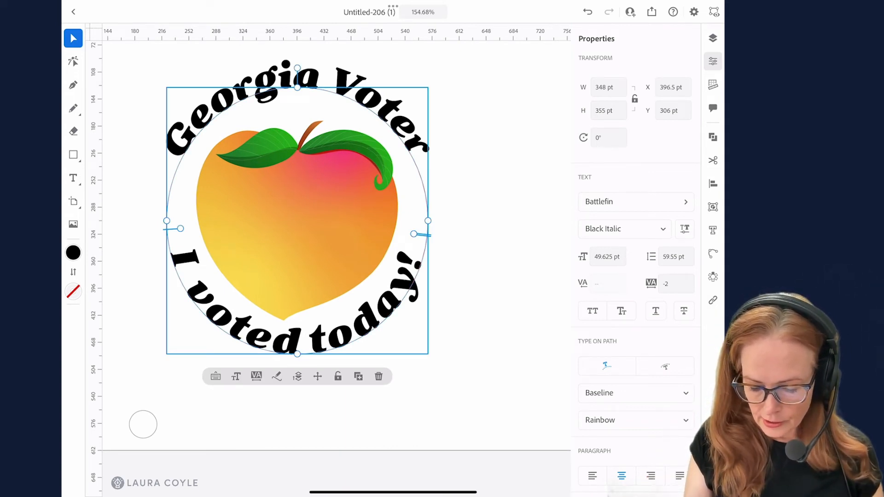
pyautogui.scroll(-3)
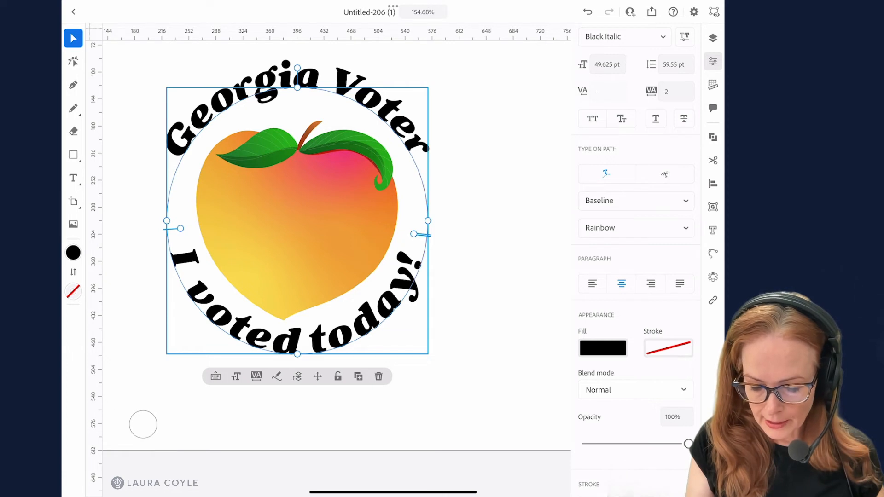
# Step: Try Center and Ascender path alignment for the ring text, then settle on Center
pyautogui.click(635, 201)
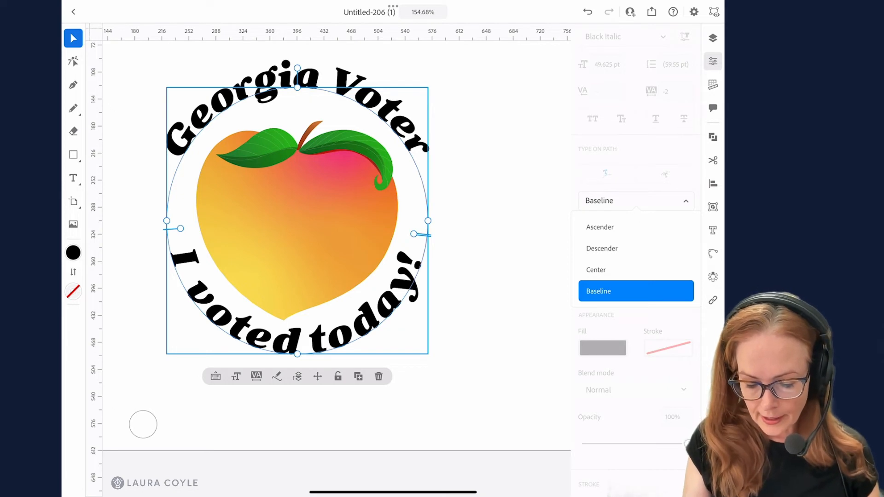
pyautogui.click(596, 270)
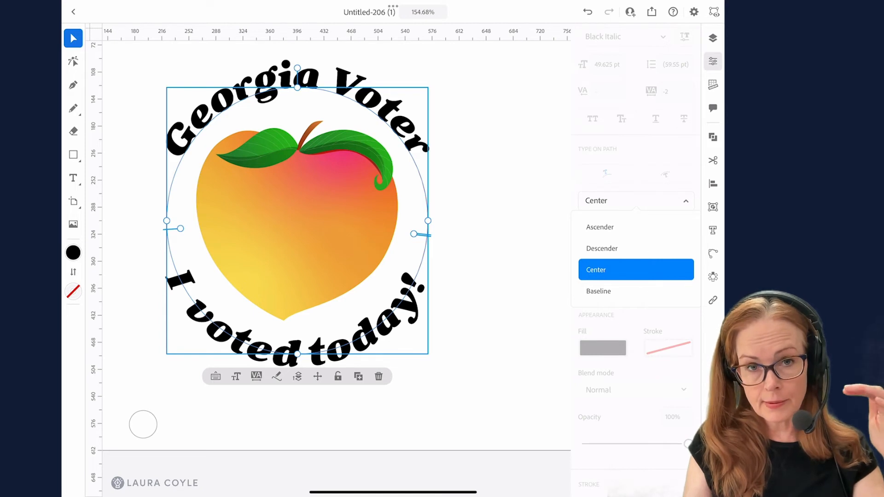
pyautogui.click(600, 227)
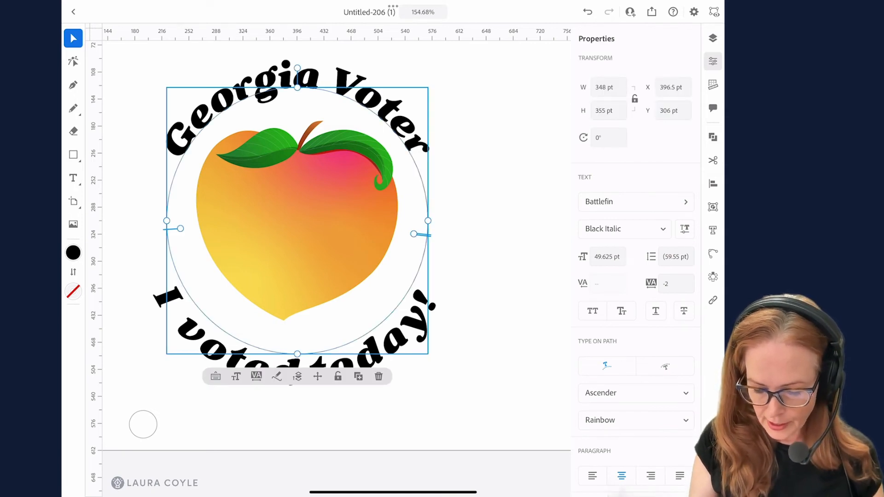
pyautogui.click(635, 393)
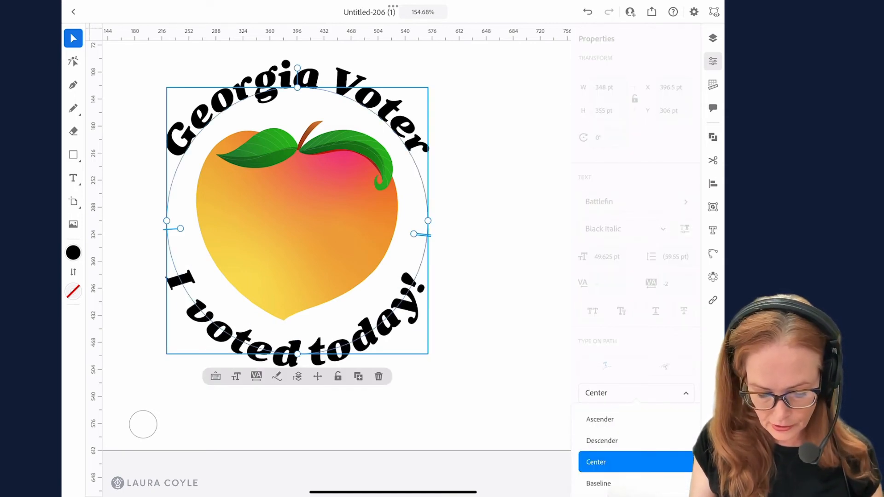
pyautogui.click(596, 461)
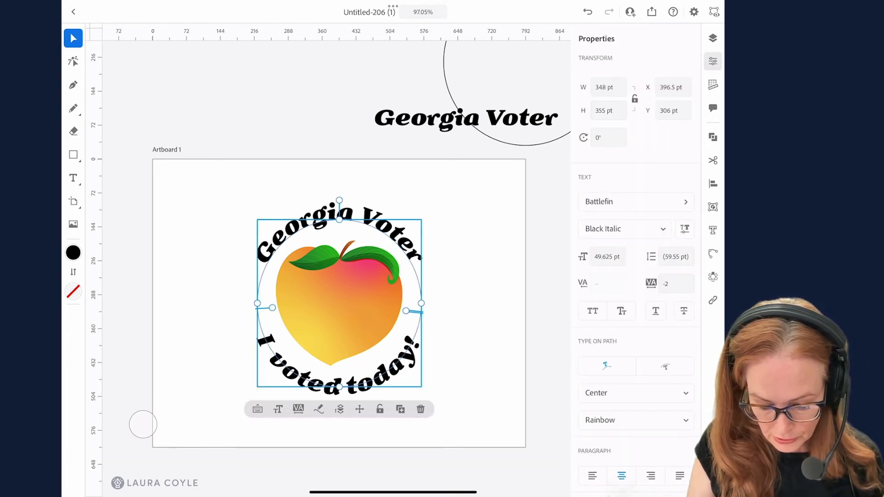
pyautogui.click(379, 409)
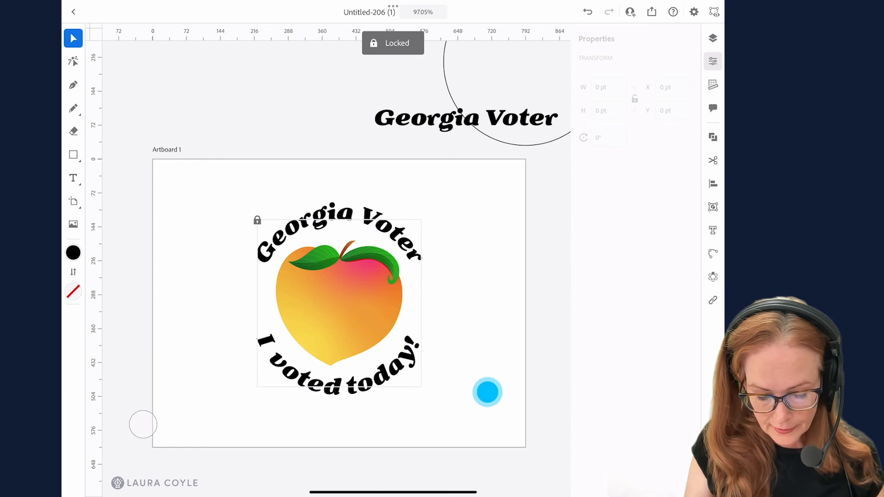
pyautogui.scroll(-3)
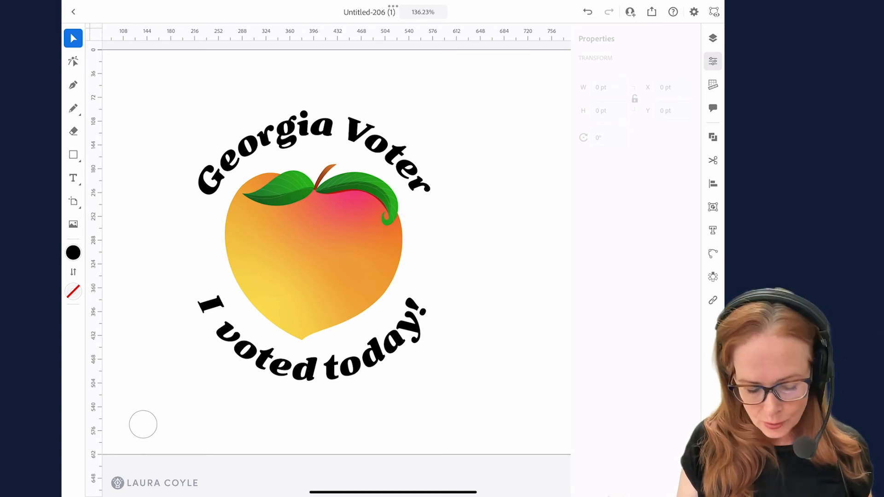
pyautogui.click(313, 250)
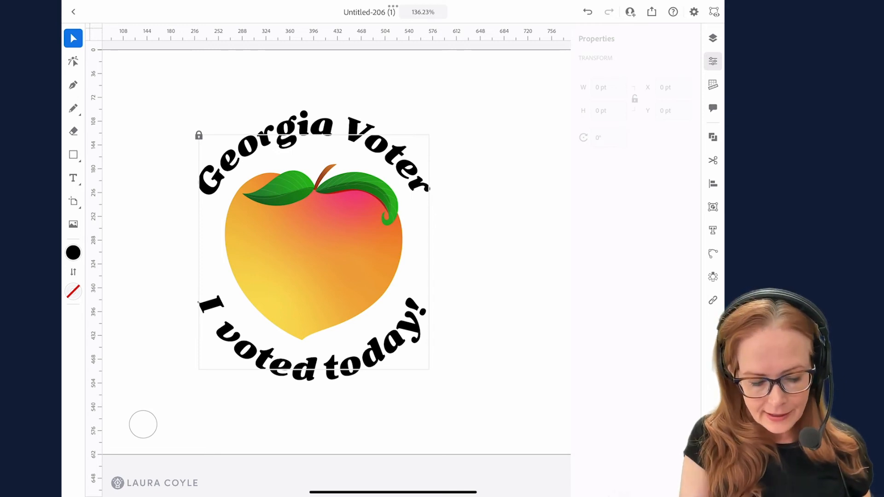
pyautogui.click(199, 134)
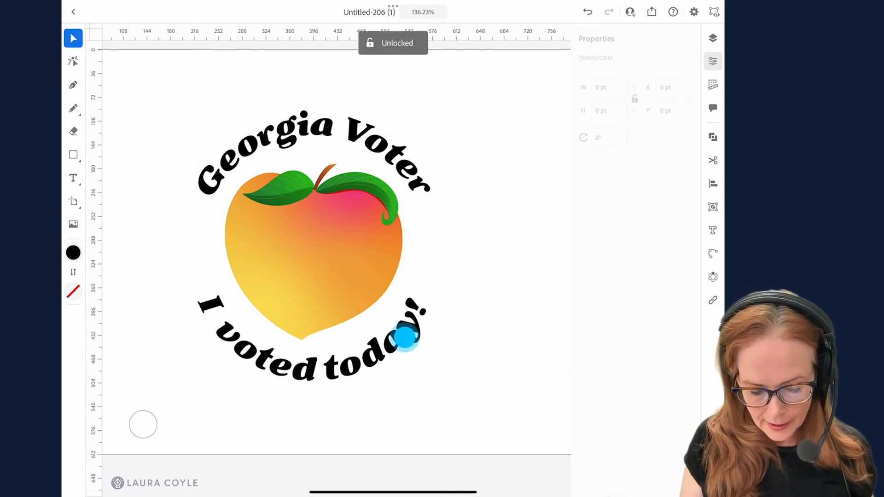
pyautogui.click(406, 338)
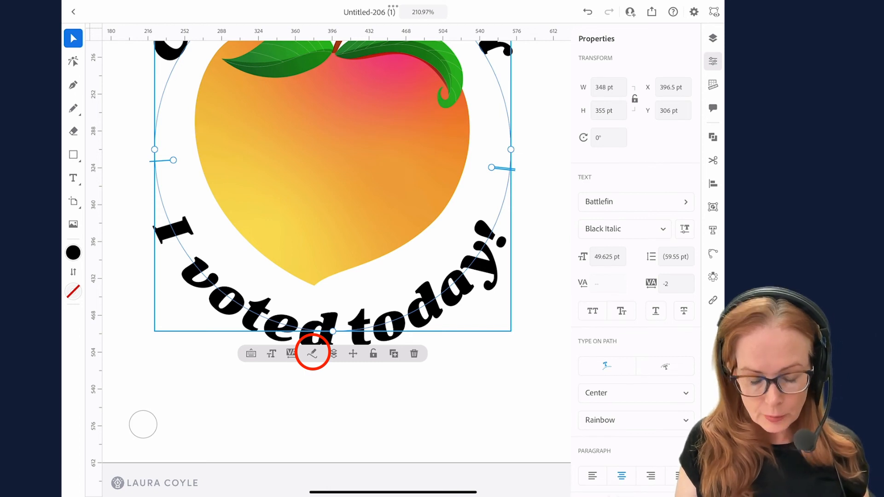
pyautogui.click(312, 354)
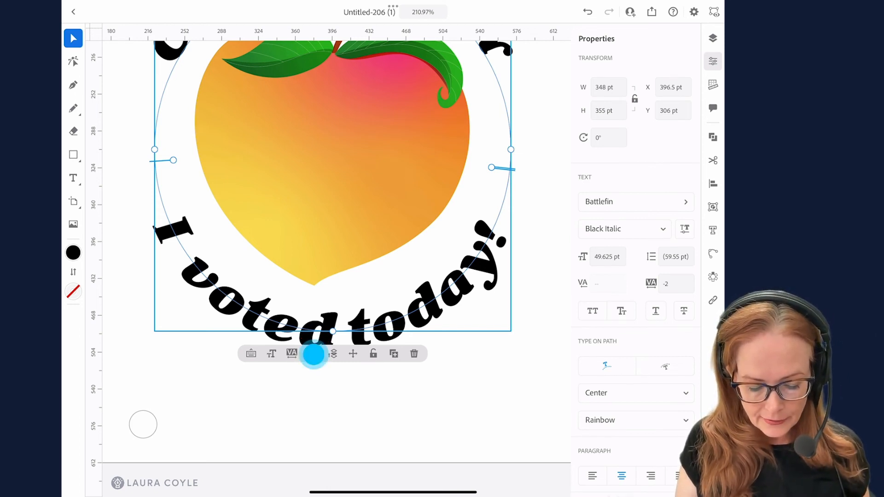
pyautogui.click(73, 62)
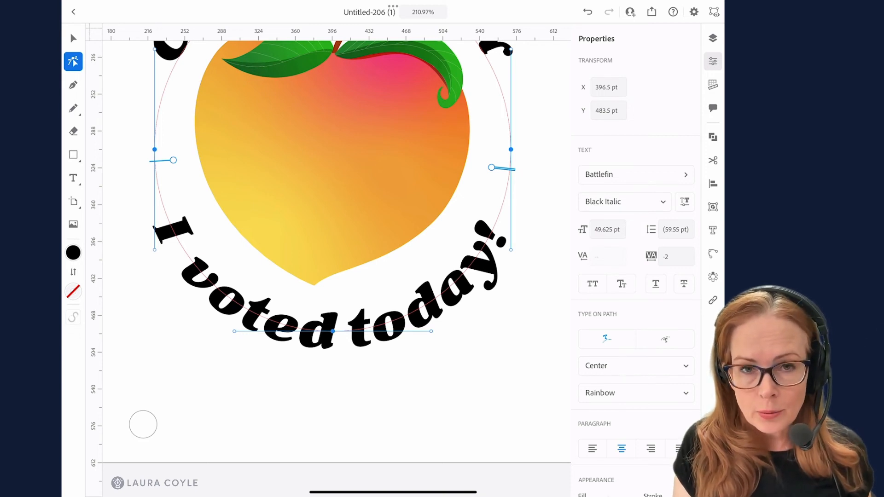
pyautogui.moveTo(333, 330); pyautogui.dragTo(426, 351)
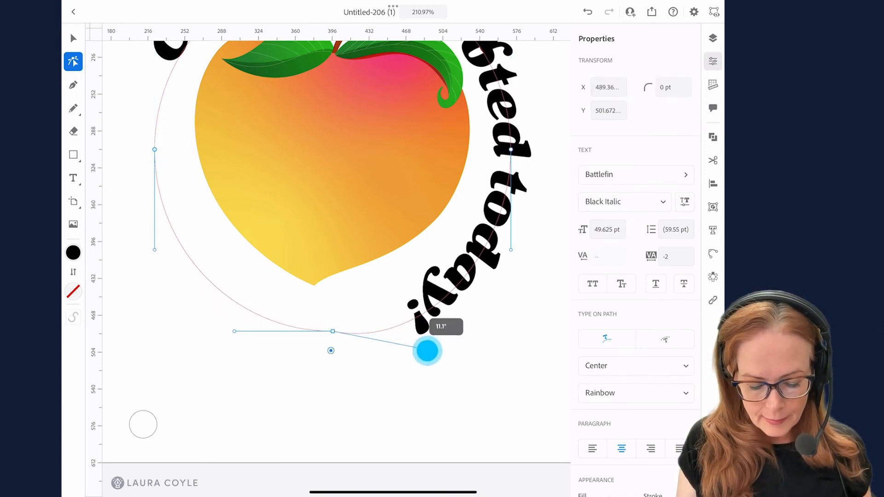
pyautogui.moveTo(427, 351); pyautogui.dragTo(411, 396)
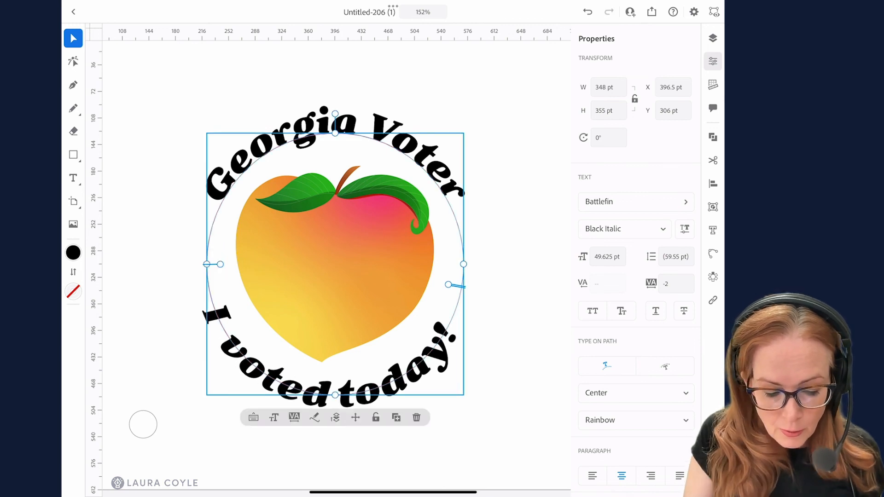
pyautogui.click(143, 424)
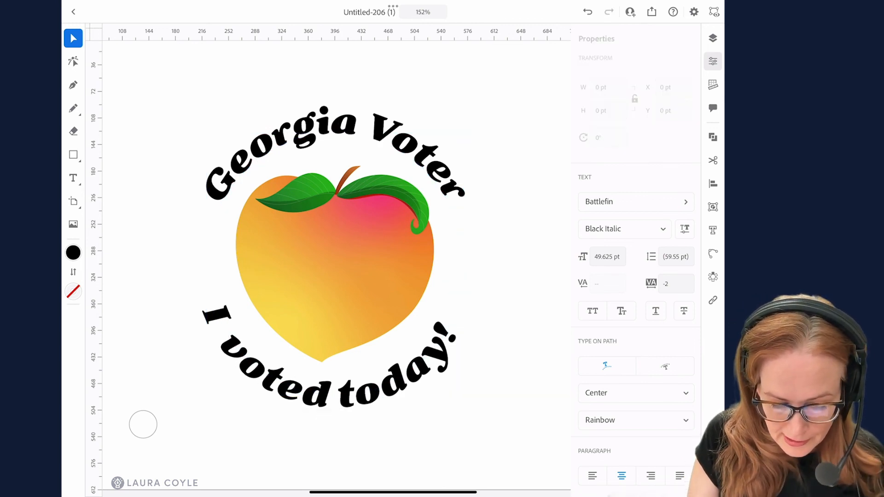